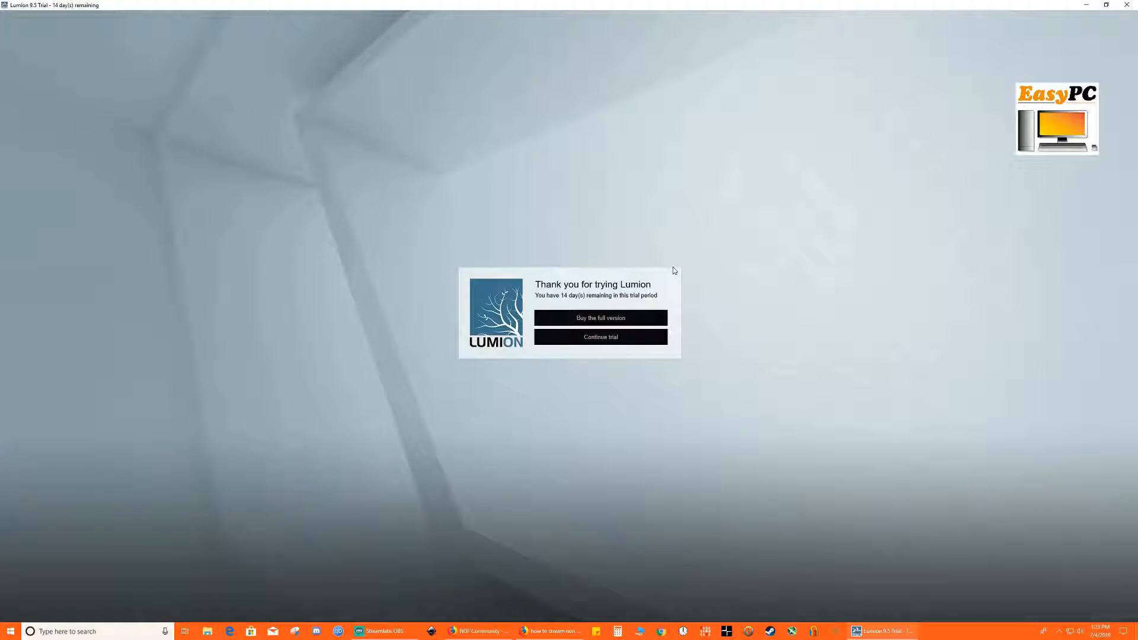
pyautogui.moveTo(666, 275)
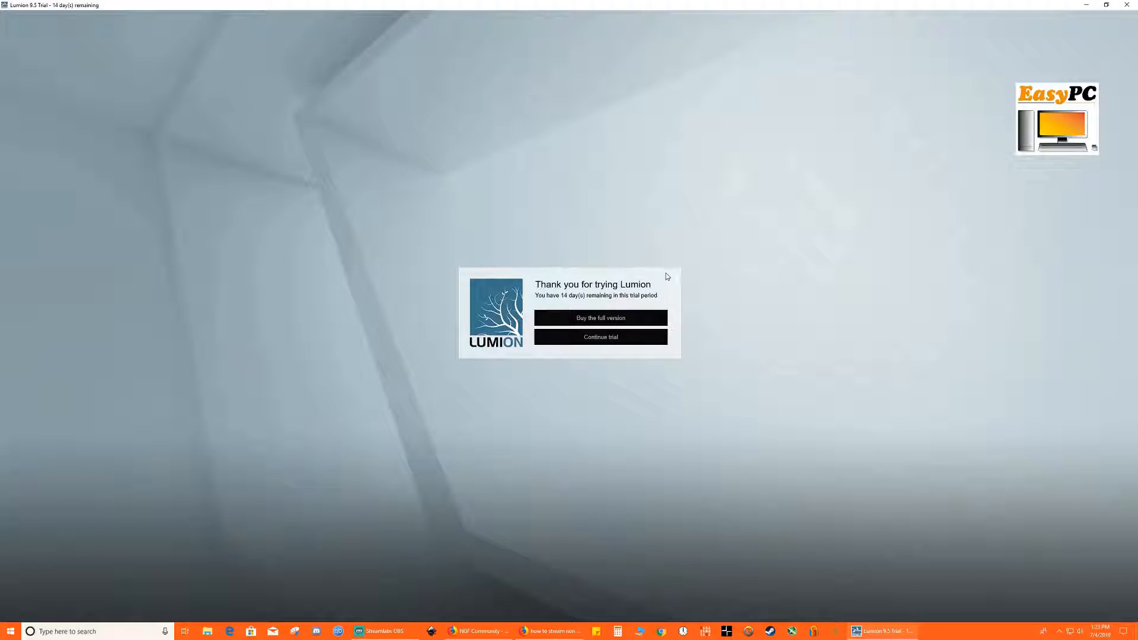
pyautogui.moveTo(660, 274)
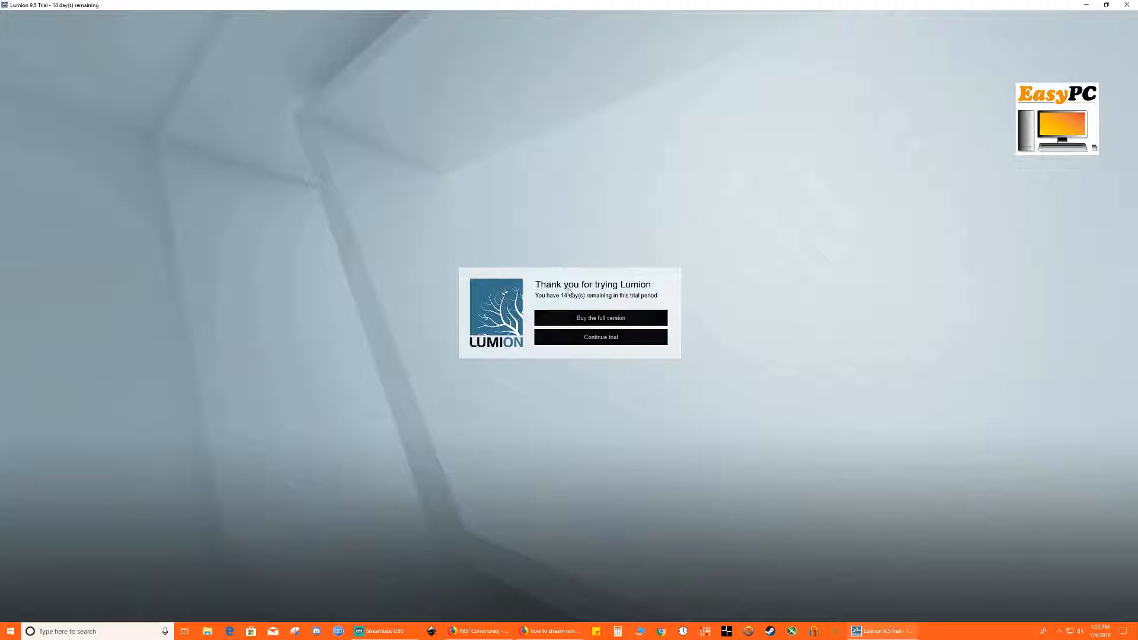
pyautogui.moveTo(560, 505)
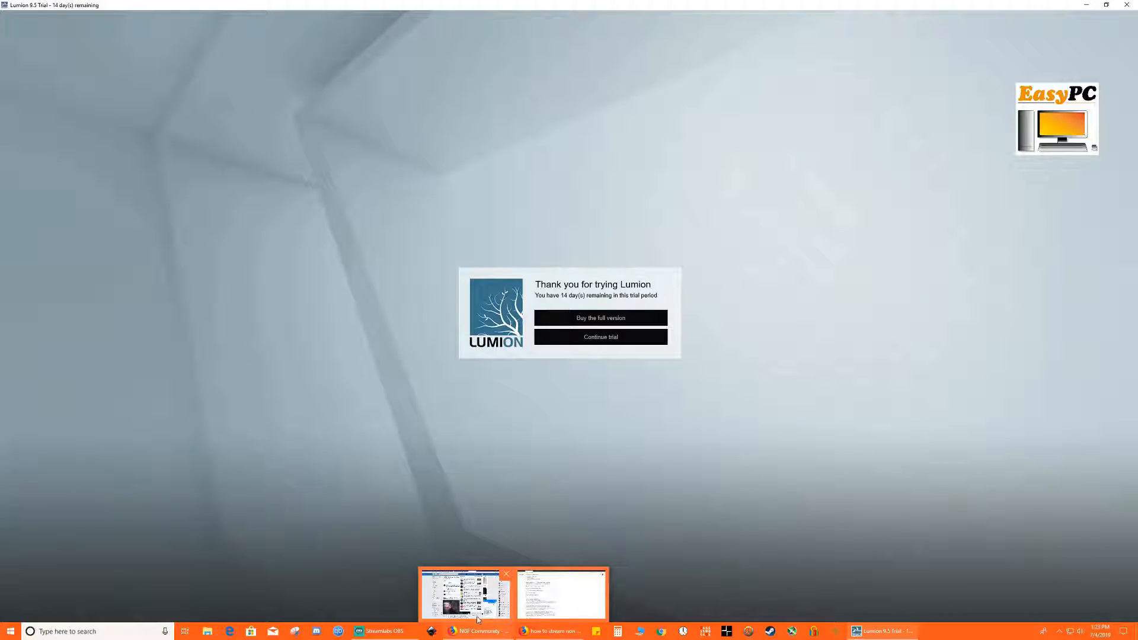
# Compare the simple, moderate and complex design tiers on Lumion's System Requirements page in Firefox.
pyautogui.click(560, 593)
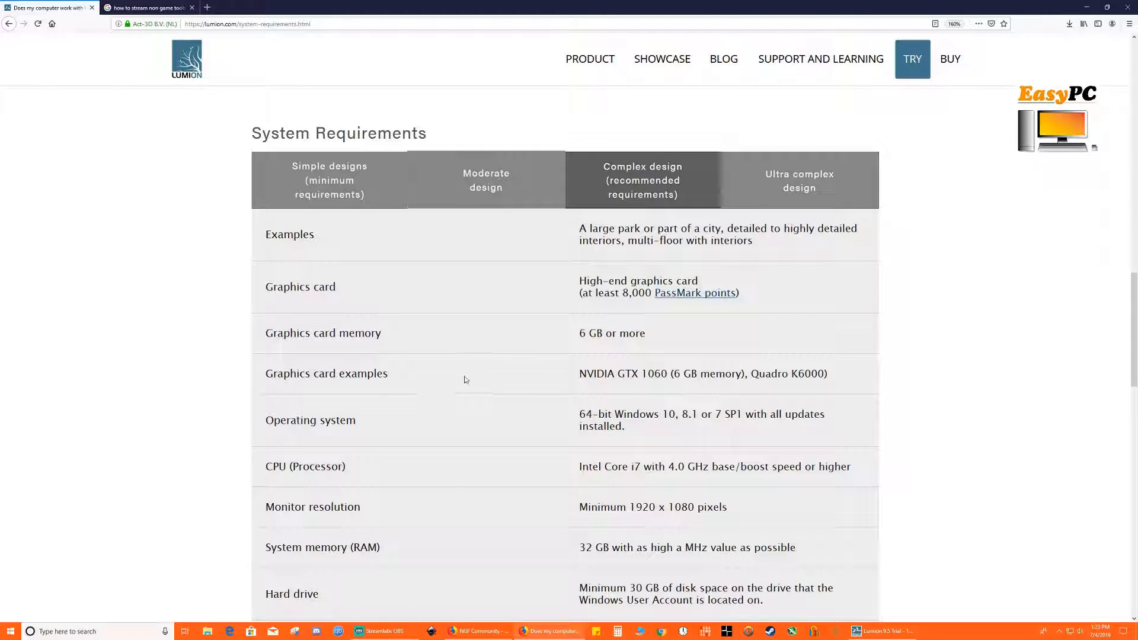
pyautogui.moveTo(463, 363)
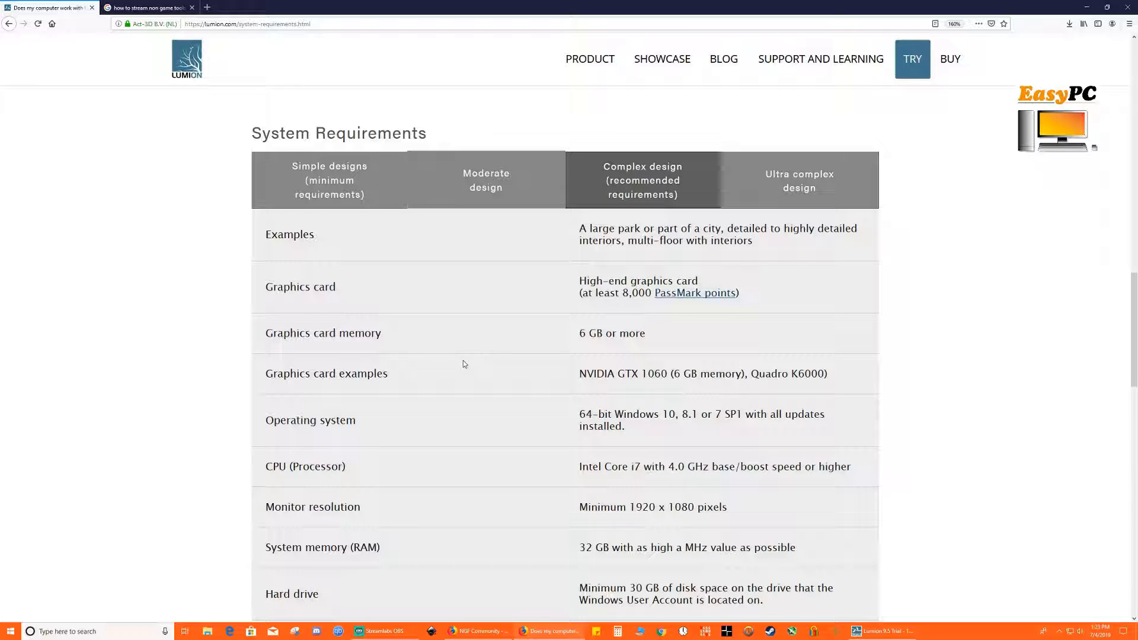
pyautogui.moveTo(474, 357)
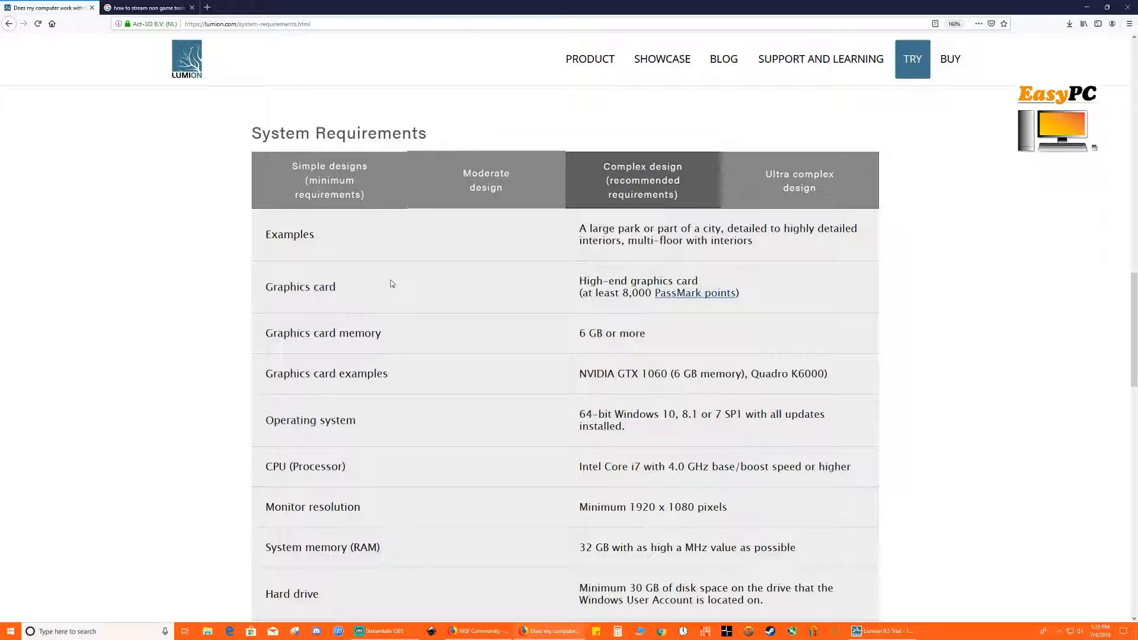
pyautogui.click(329, 180)
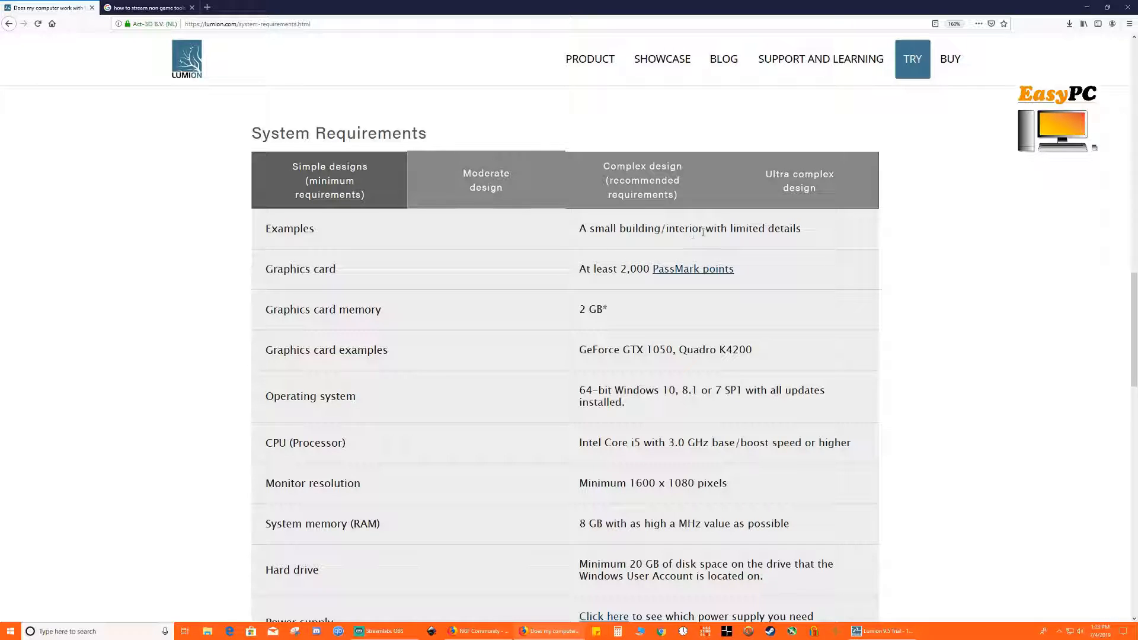
pyautogui.moveTo(650, 381)
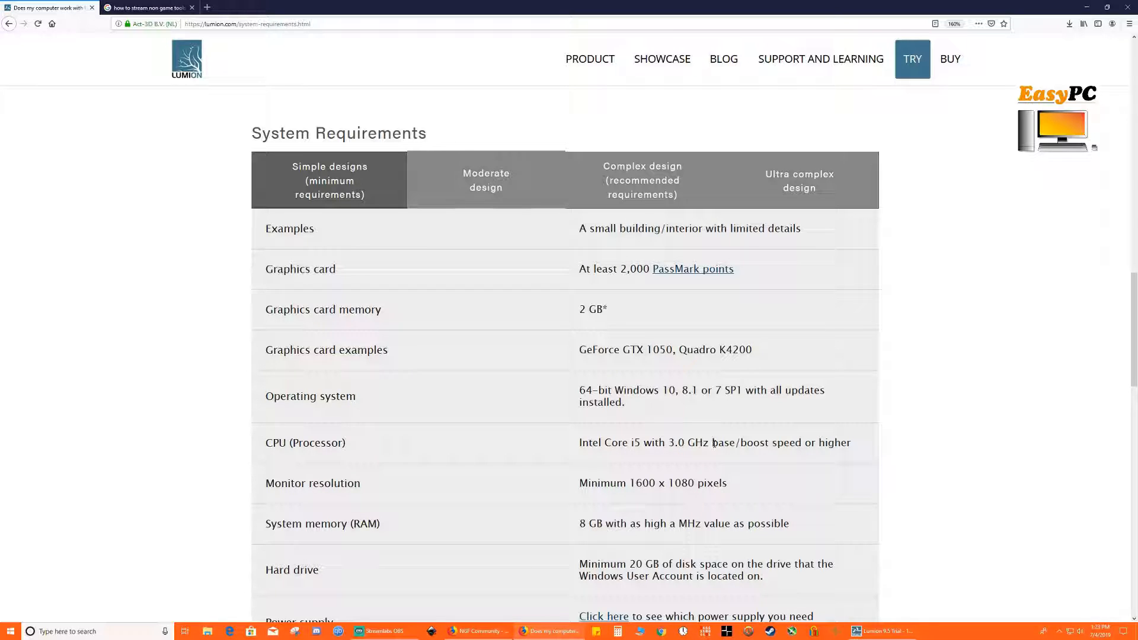
pyautogui.click(485, 180)
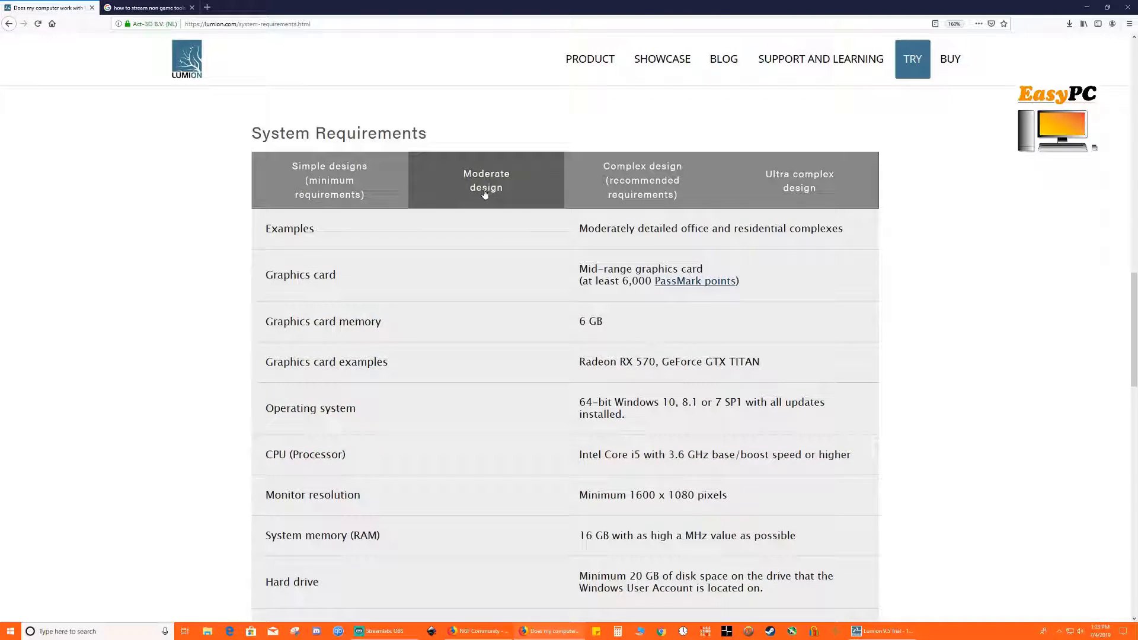
pyautogui.moveTo(528, 228)
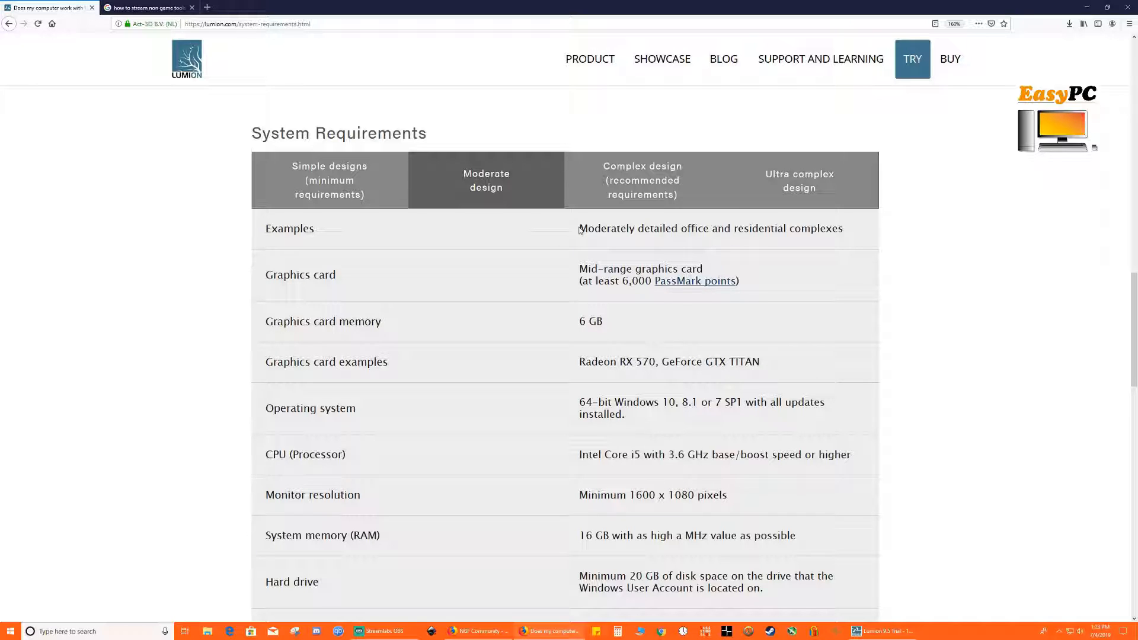
pyautogui.moveTo(569, 236)
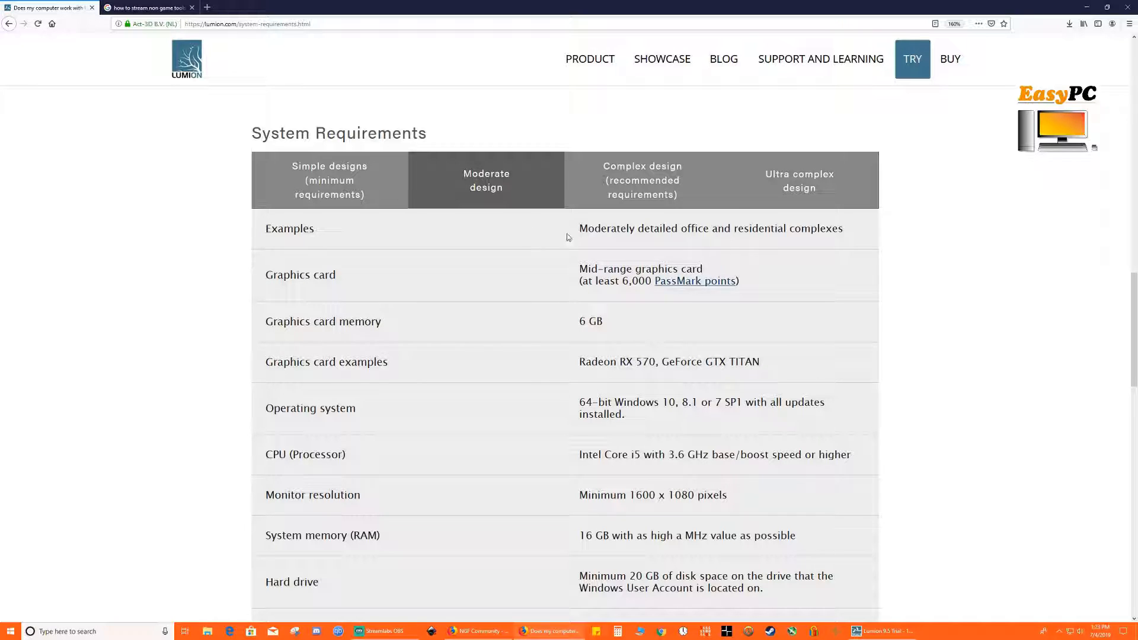
pyautogui.moveTo(592, 303)
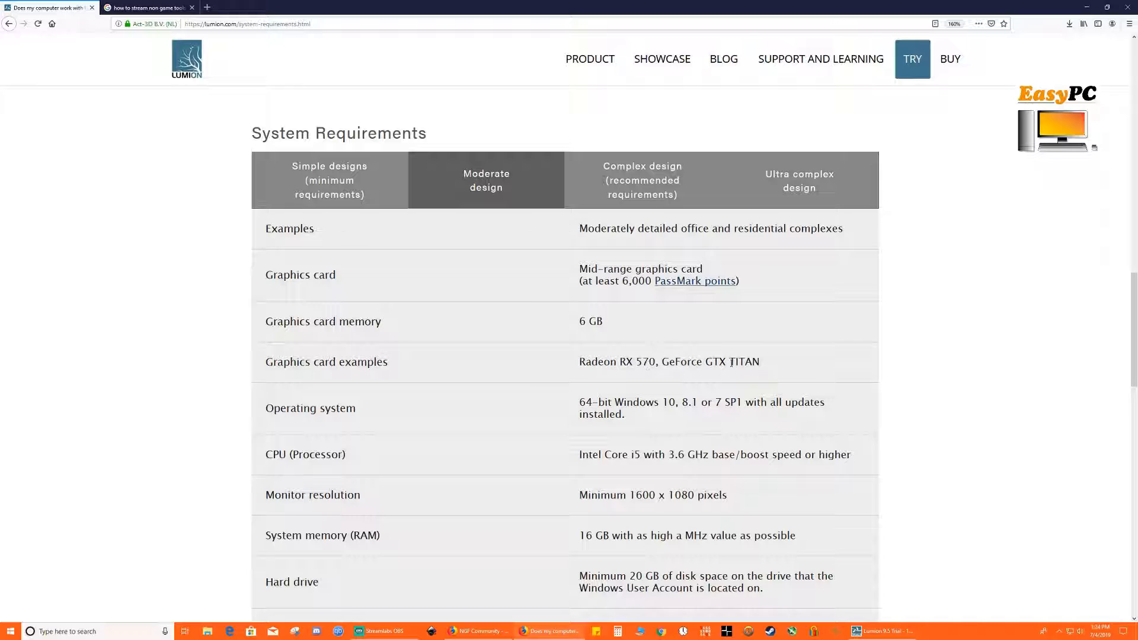
pyautogui.moveTo(630, 428)
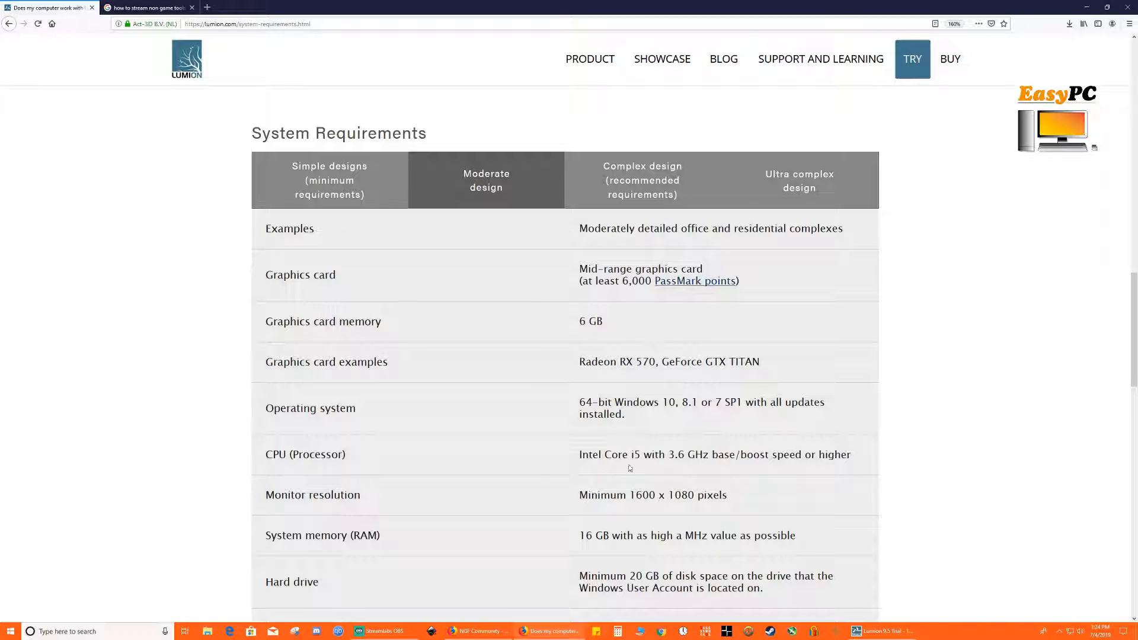
pyautogui.click(641, 180)
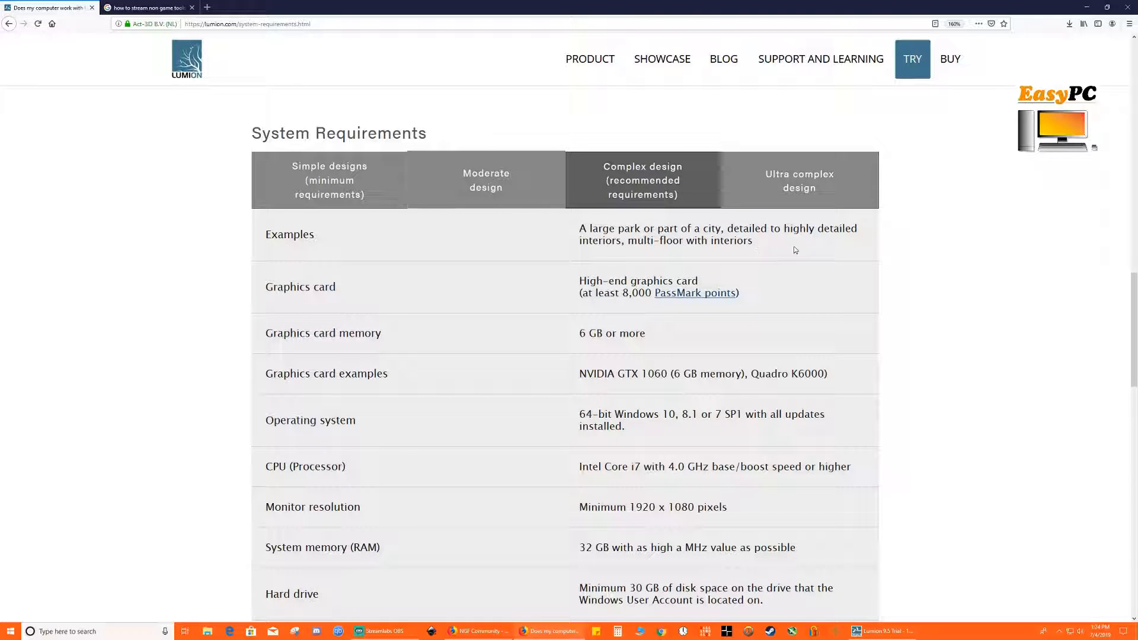
pyautogui.moveTo(608, 379)
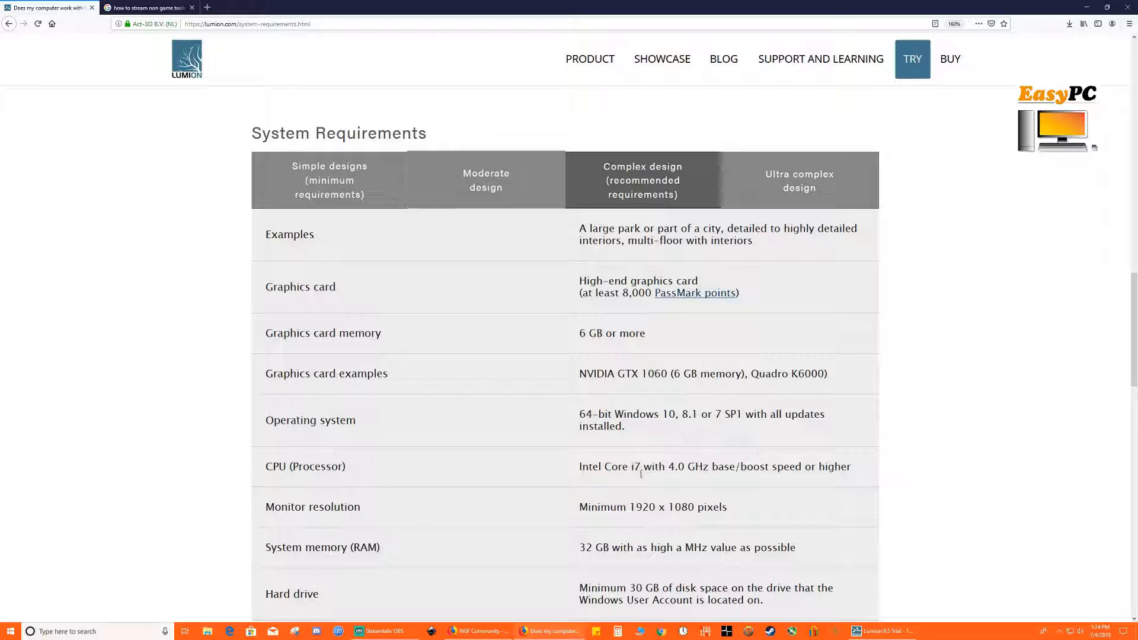
pyautogui.moveTo(655, 480)
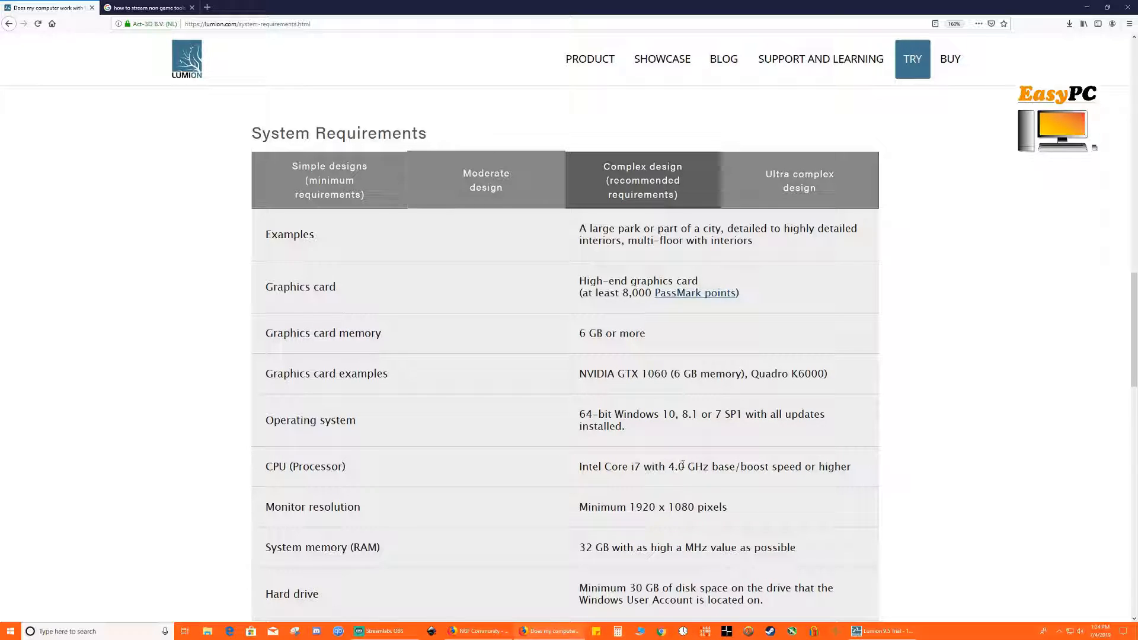
pyautogui.moveTo(695, 536)
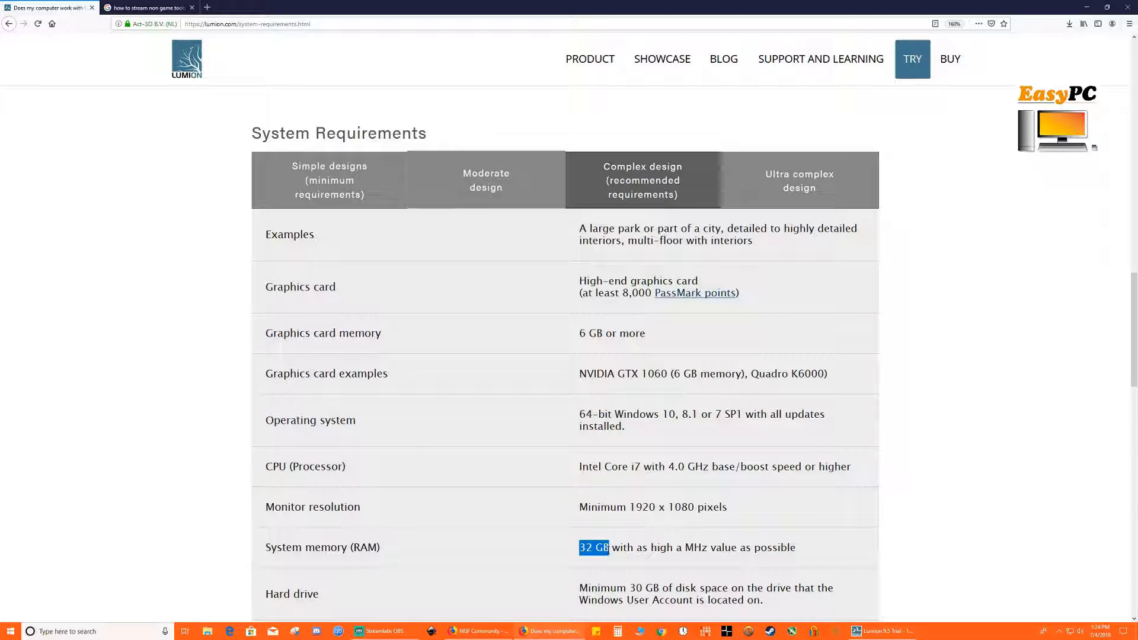
# Show the ultra complex design tier of Lumion's system requirements.
pyautogui.click(798, 180)
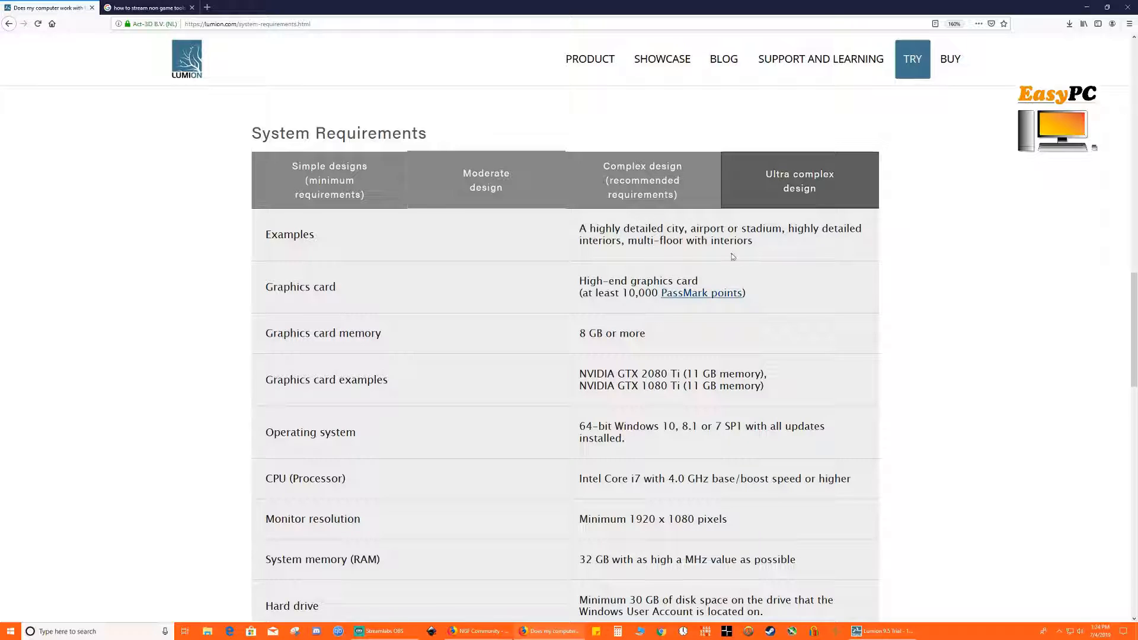
pyautogui.moveTo(687, 254)
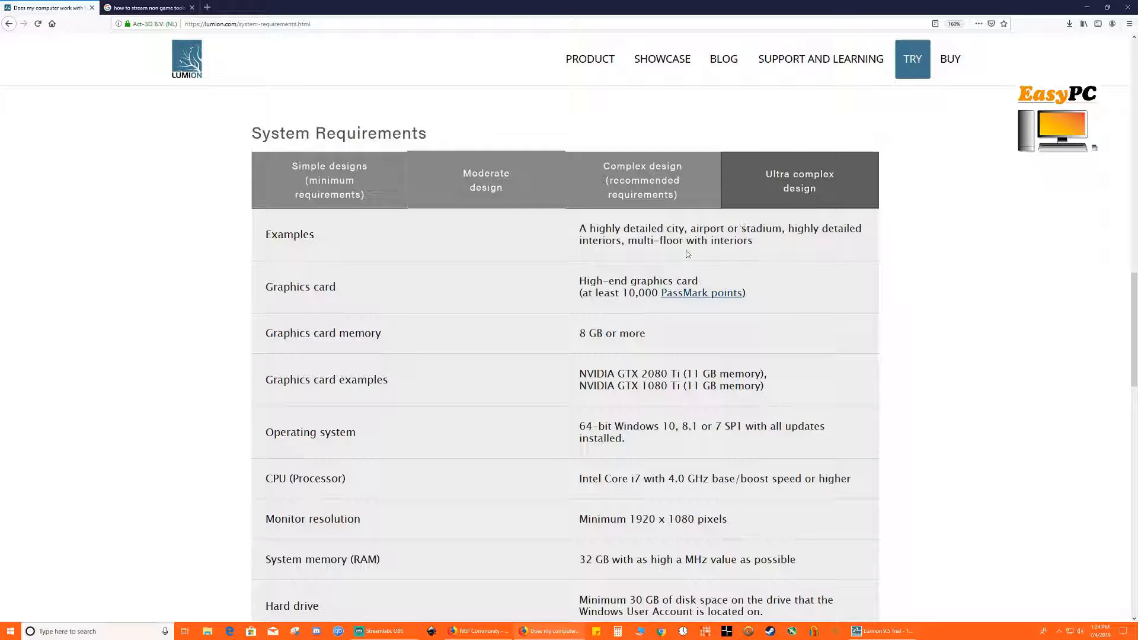
pyautogui.moveTo(570, 571)
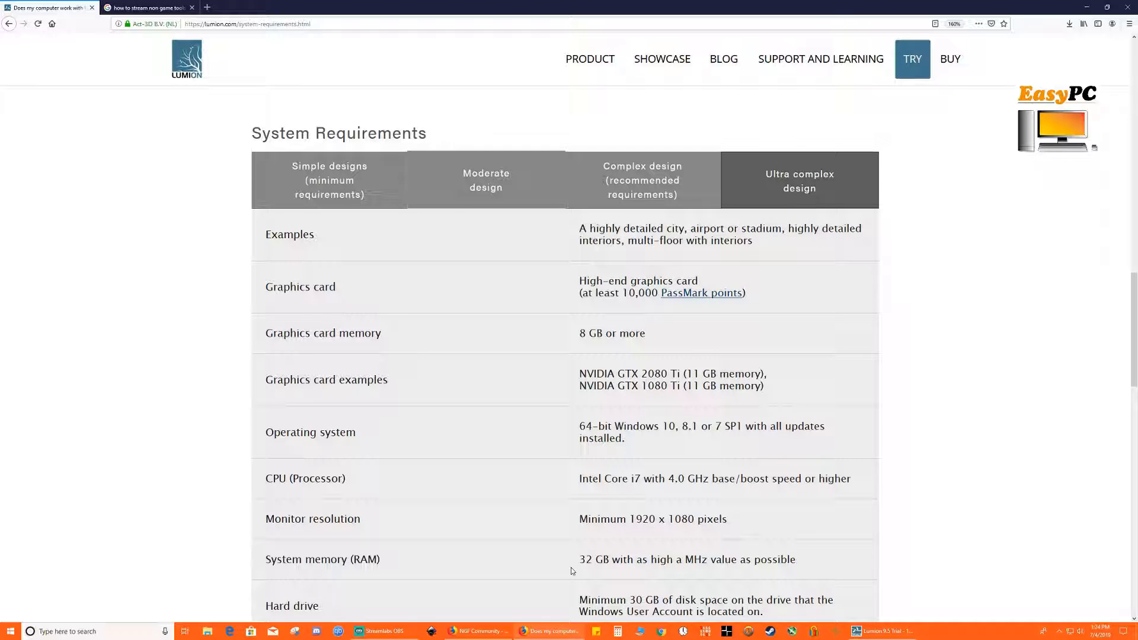
pyautogui.moveTo(634, 551)
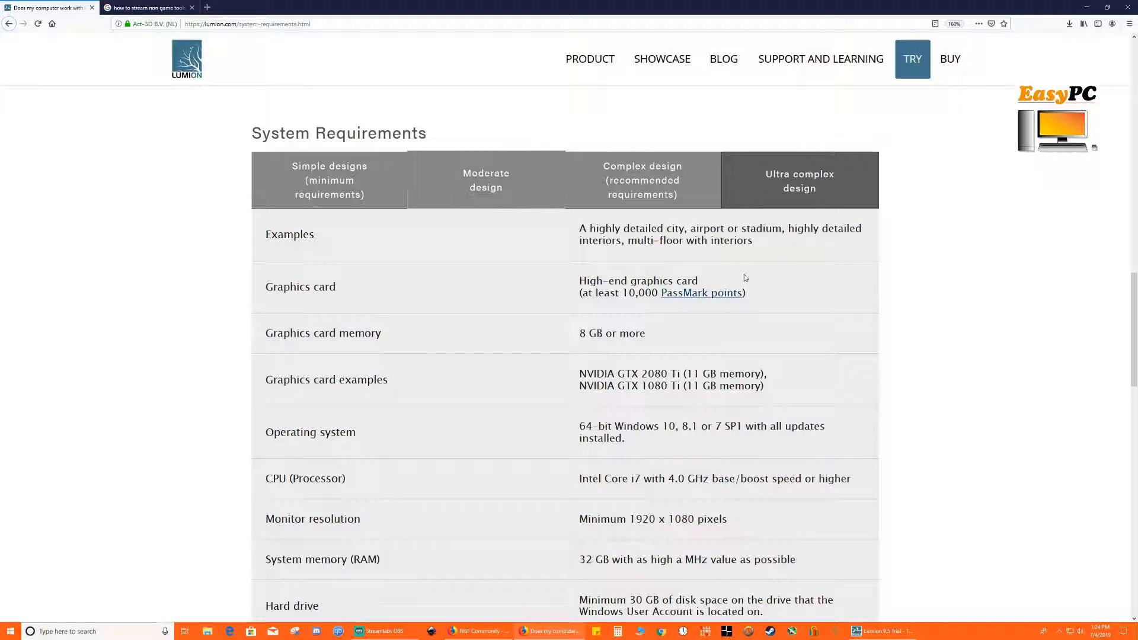
pyautogui.moveTo(396, 340)
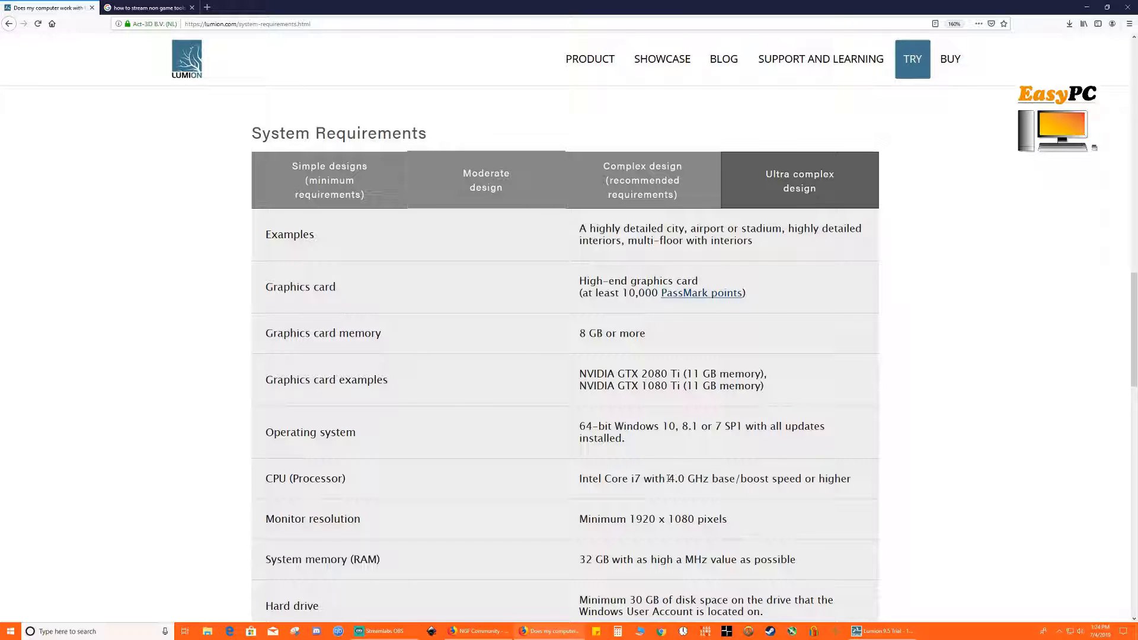
pyautogui.moveTo(629, 187)
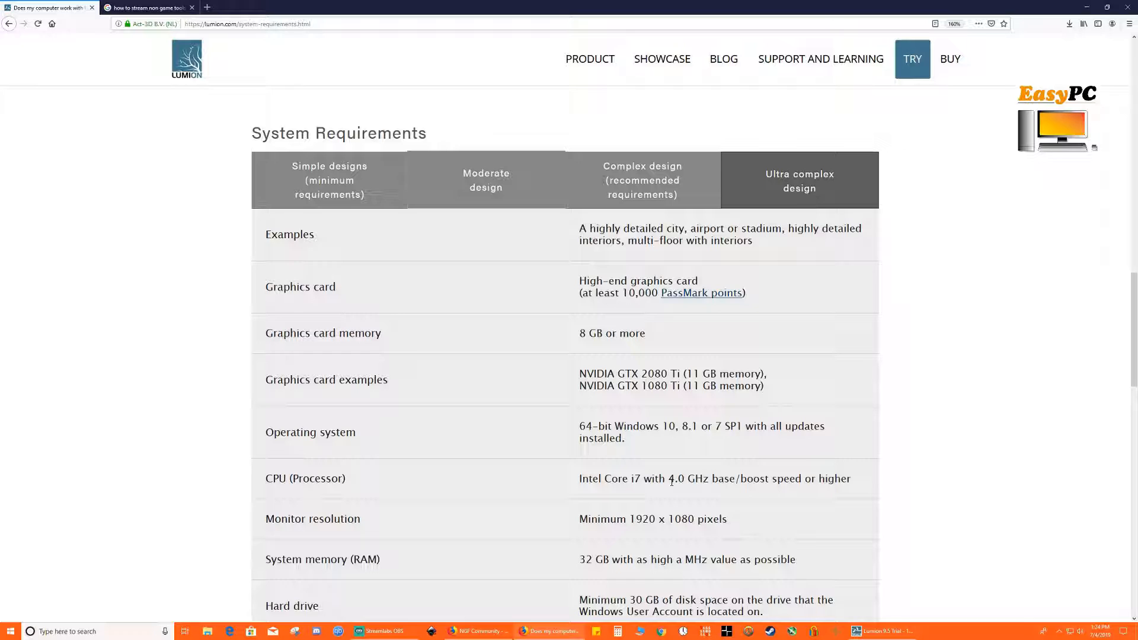
pyautogui.moveTo(641, 455)
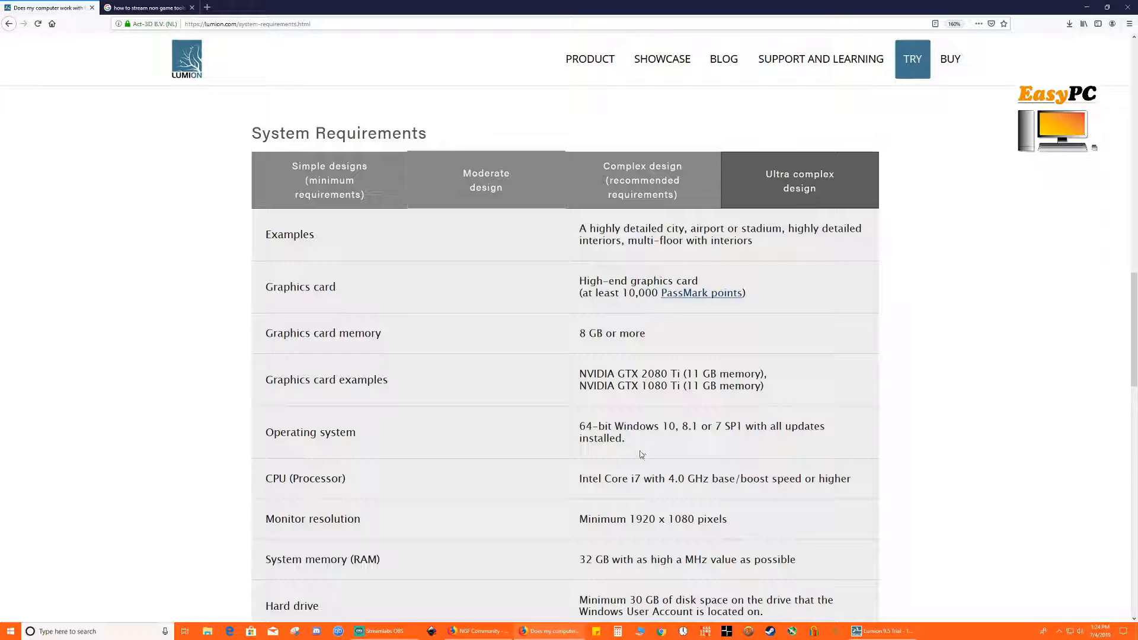
pyautogui.moveTo(652, 446)
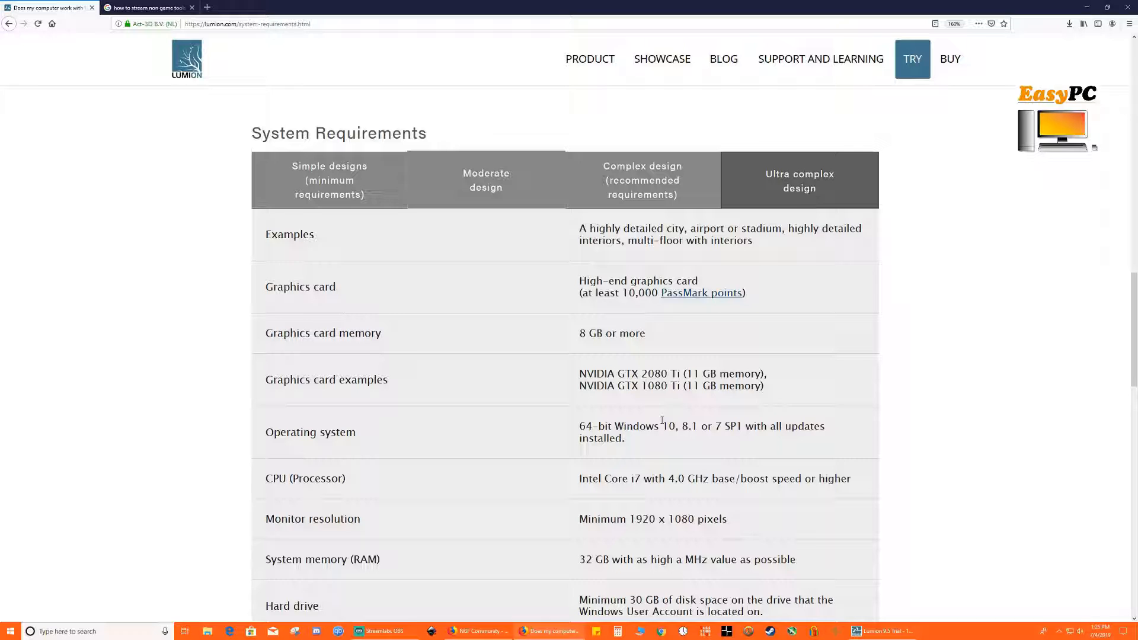
pyautogui.moveTo(648, 421)
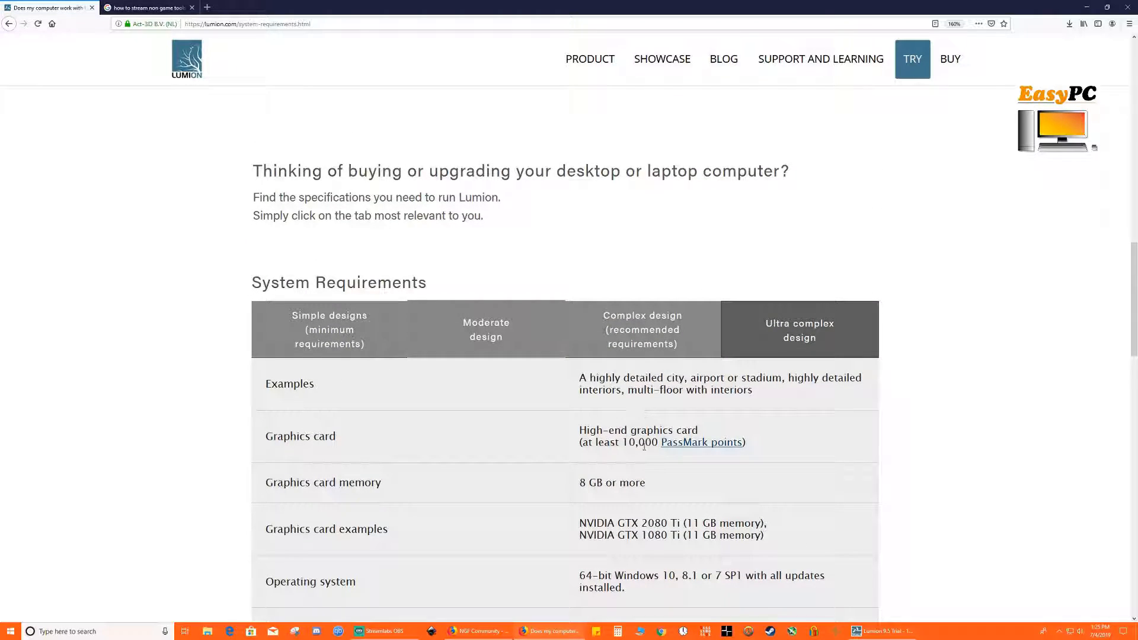
pyautogui.moveTo(796, 569)
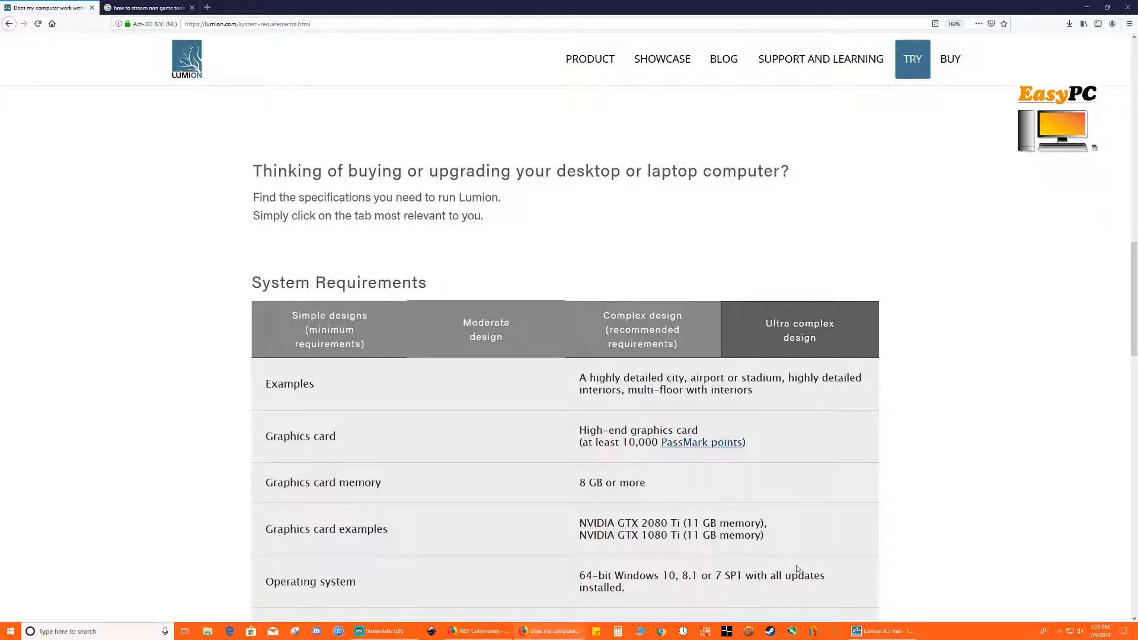
pyautogui.moveTo(785, 549)
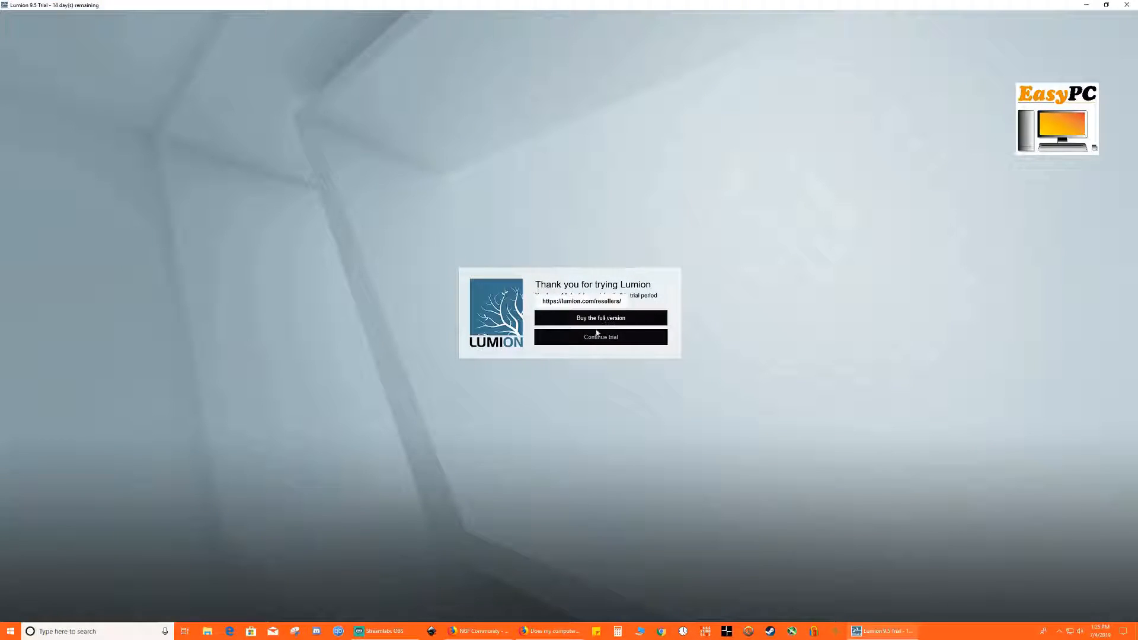
# Continue the Lumion 9.5 trial and load the Mountains in Spring example scene.
pyautogui.click(601, 336)
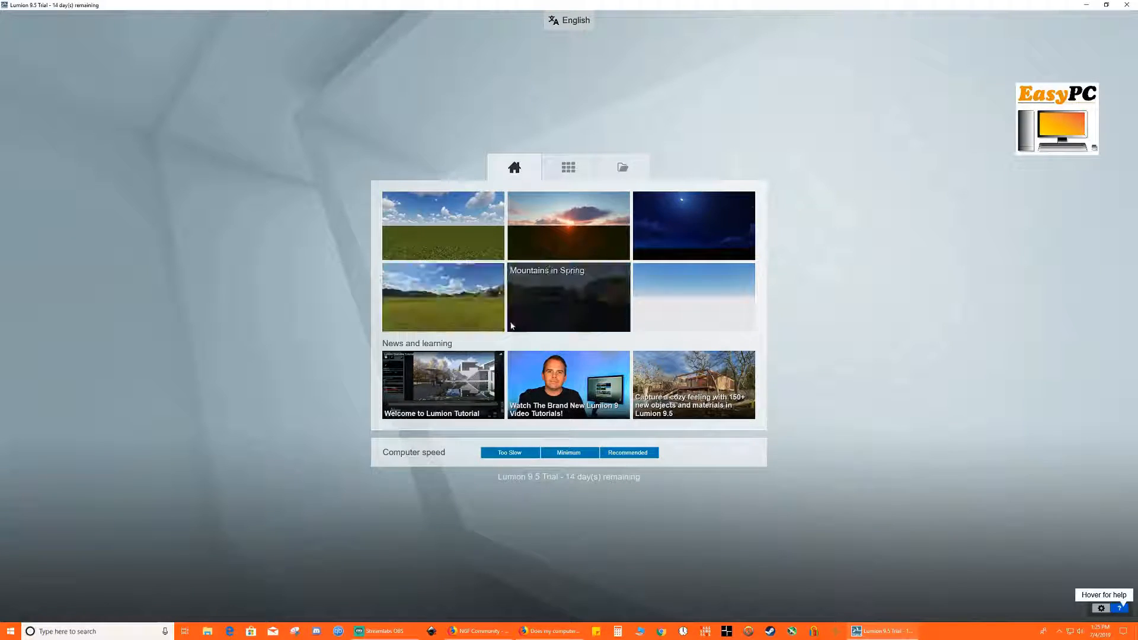
pyautogui.moveTo(578, 313)
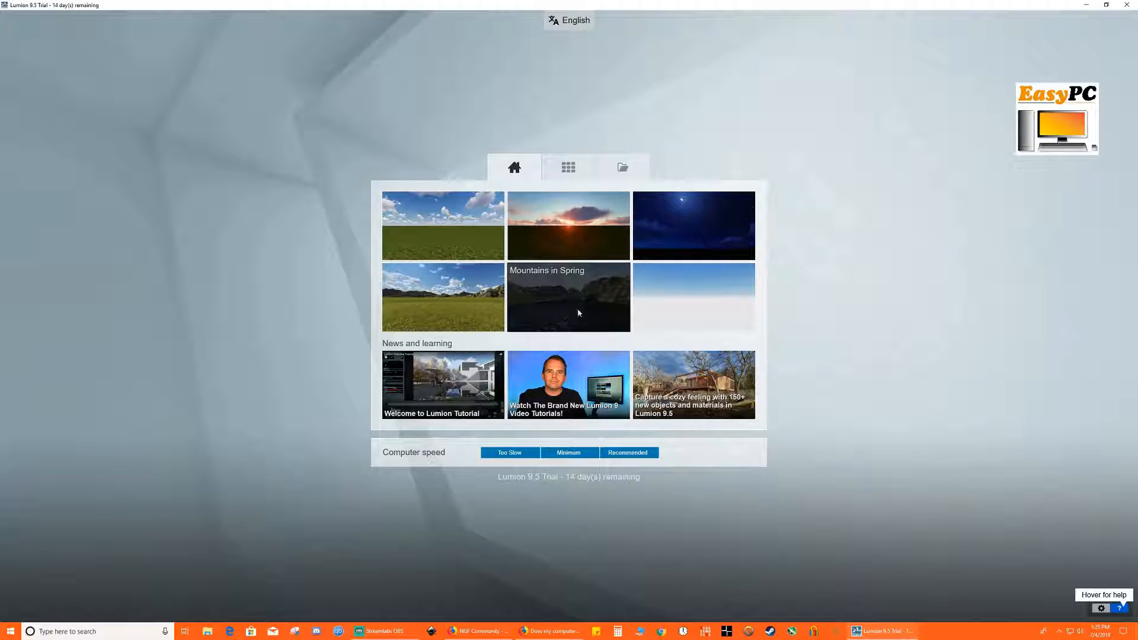
pyautogui.moveTo(566, 302)
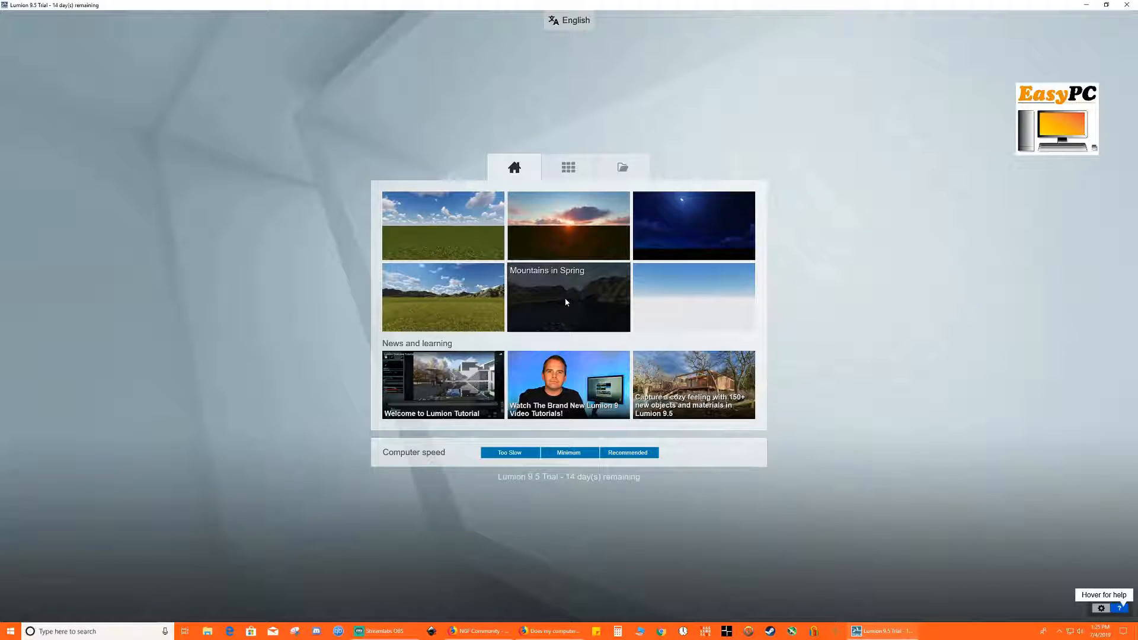
pyautogui.click(568, 297)
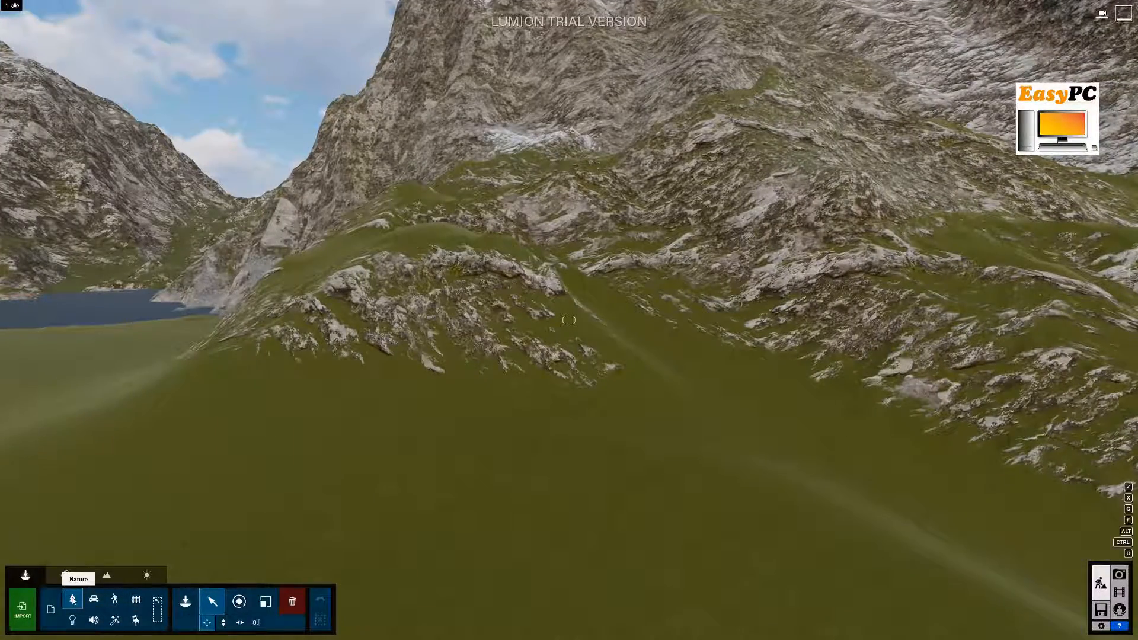
# Place trees from the Nature library and several people models from the Character library on the hillside.
pyautogui.click(72, 599)
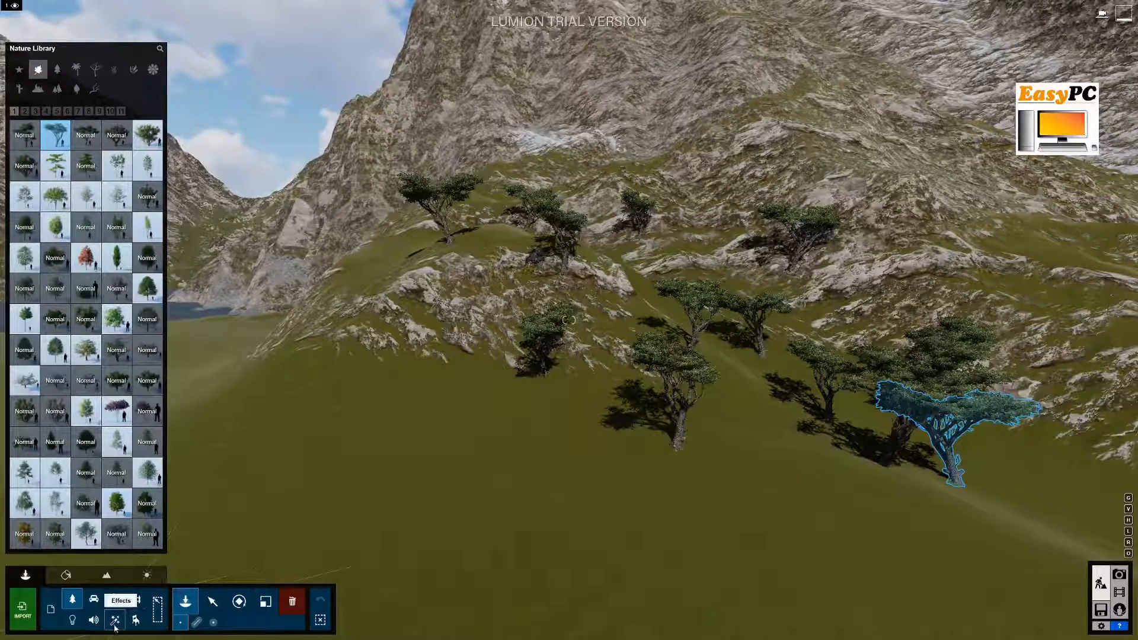
pyautogui.click(114, 598)
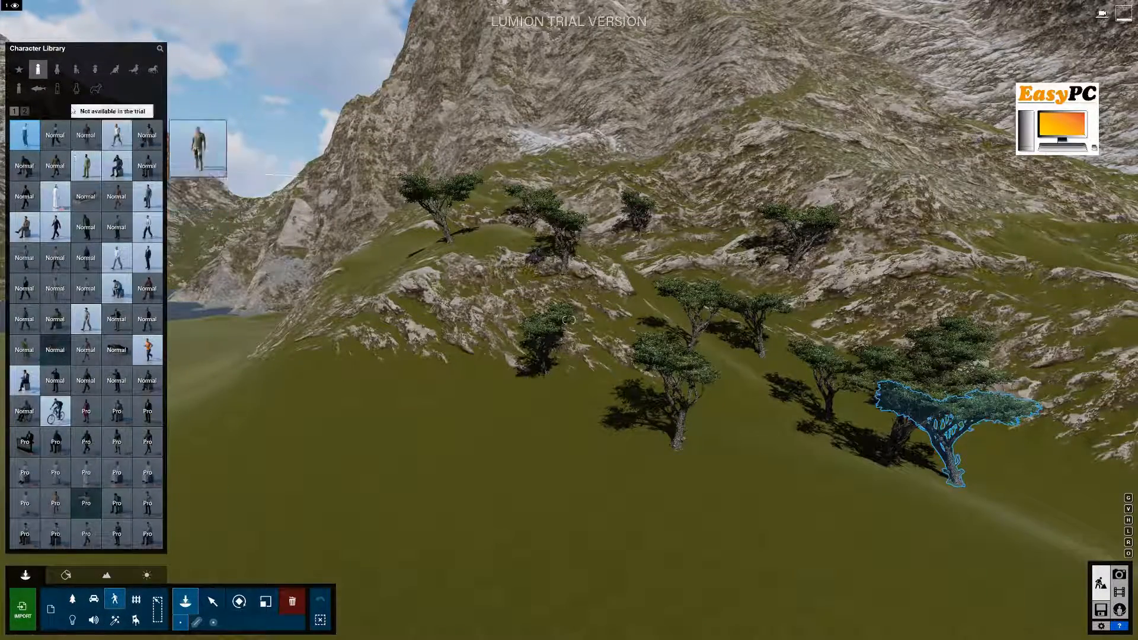
pyautogui.click(57, 69)
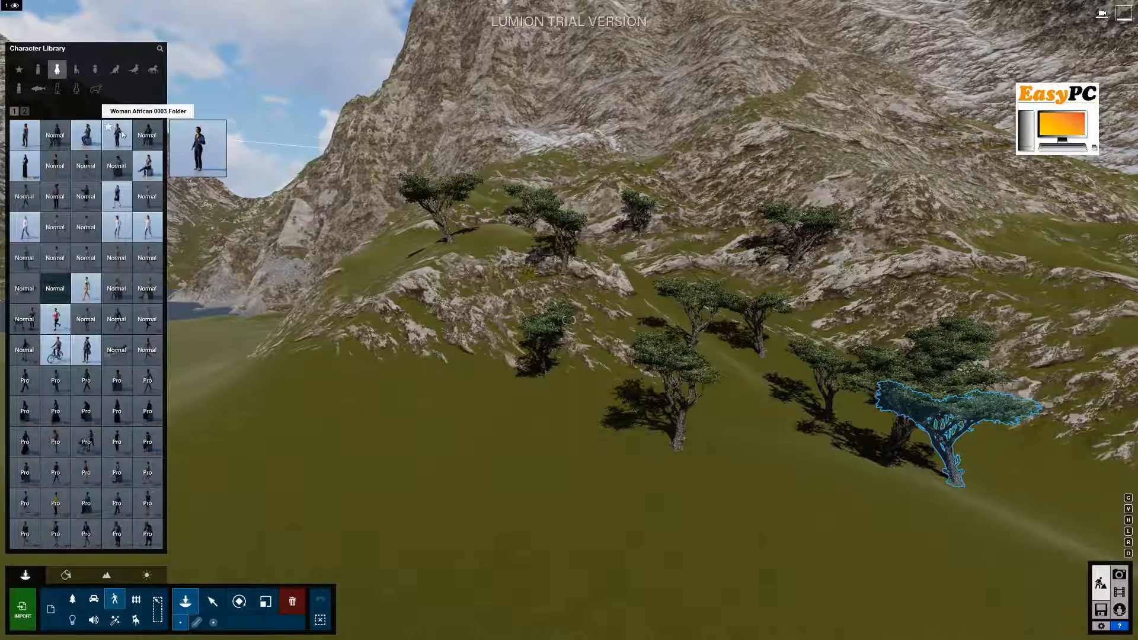
pyautogui.click(455, 388)
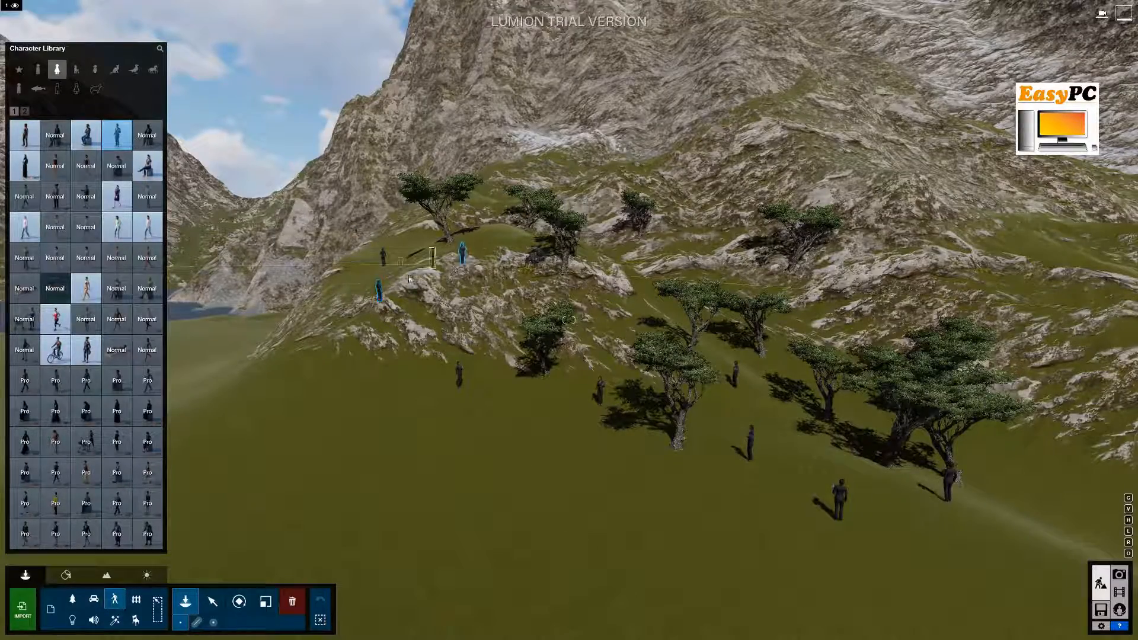
pyautogui.click(38, 69)
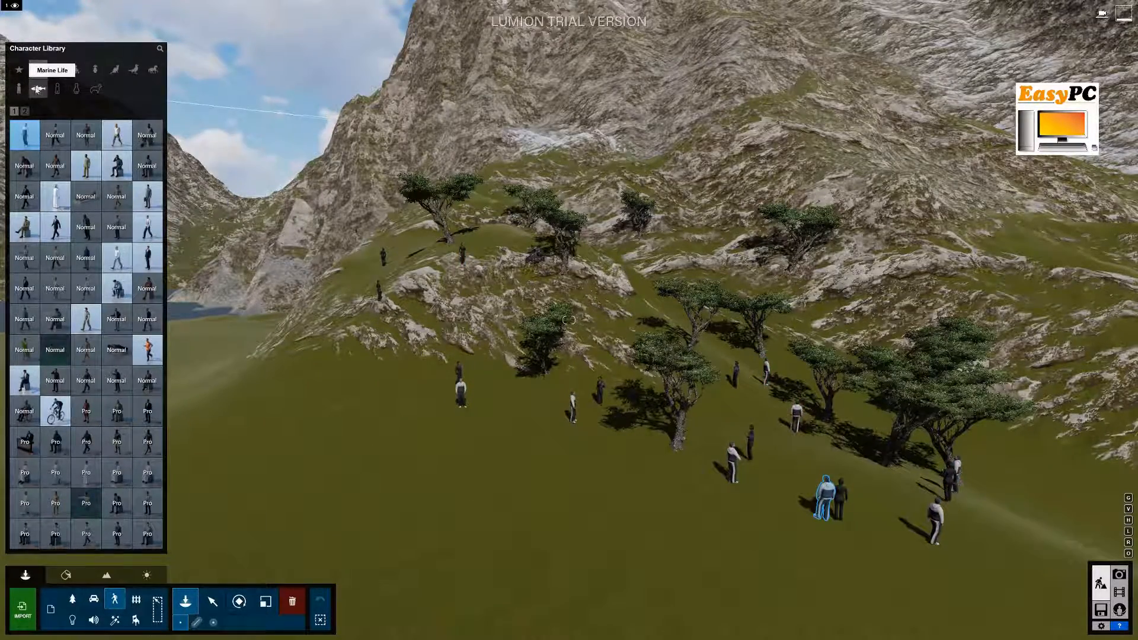
# Switch the Character library to animals for adding sheep and small creatures to the meadow.
pyautogui.click(96, 88)
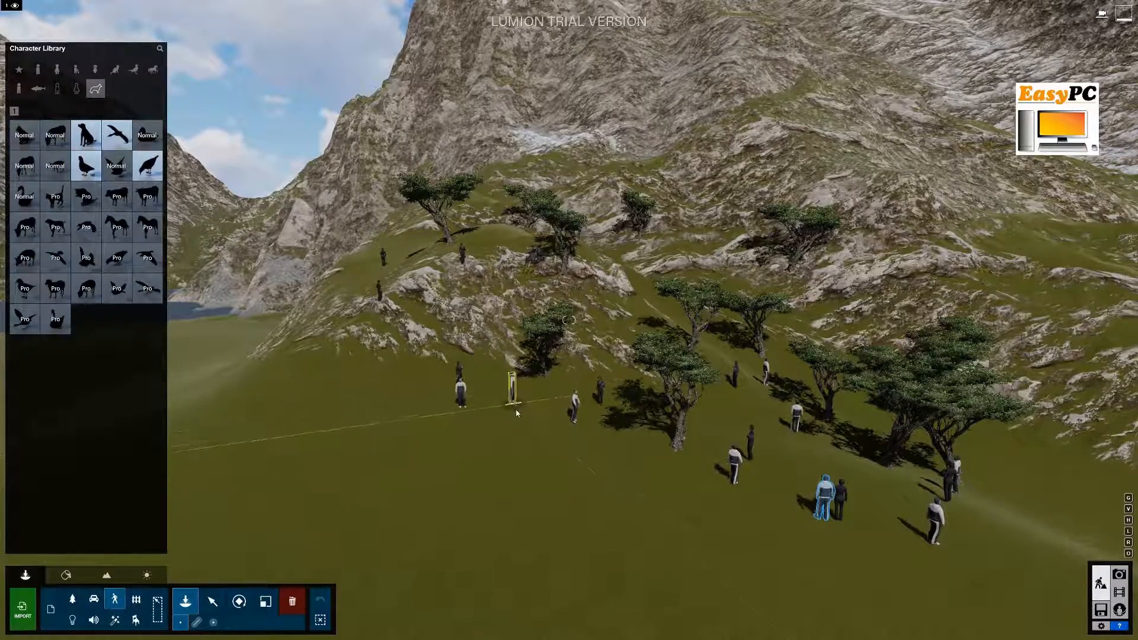
pyautogui.moveTo(116, 134)
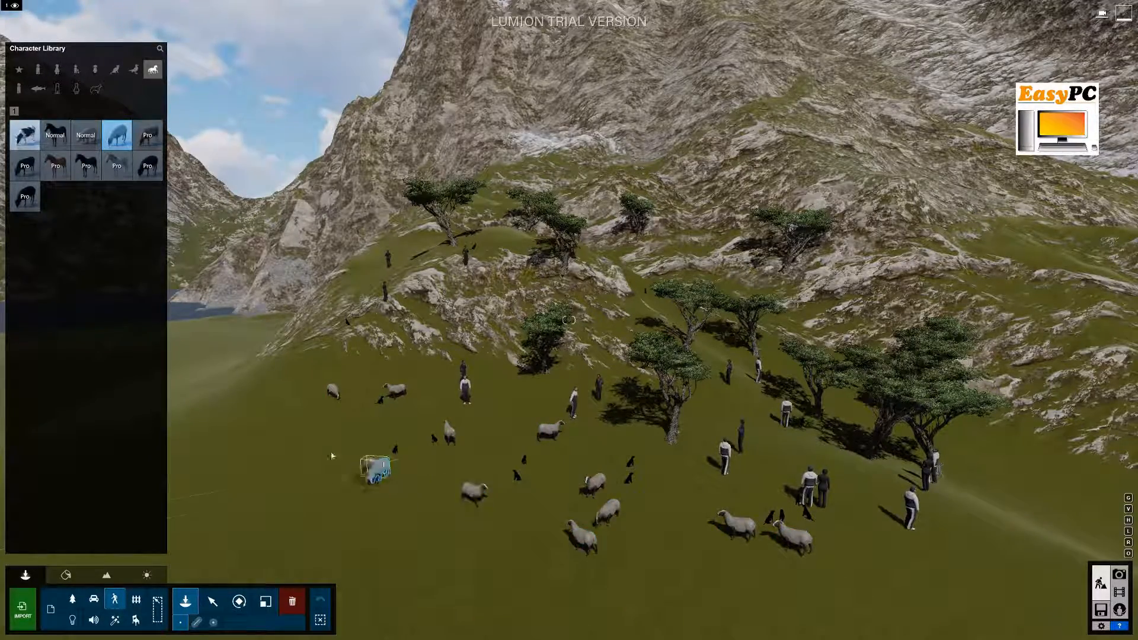
pyautogui.moveTo(55, 143)
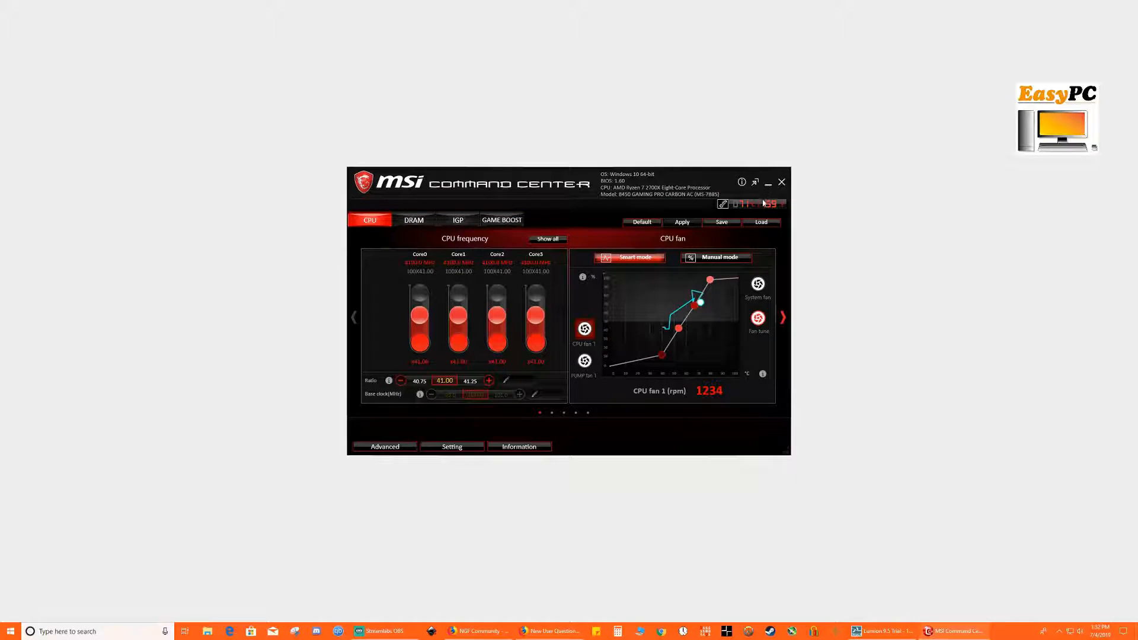
# Bring the Lumion scene with its grazing cows back into view.
pyautogui.click(883, 630)
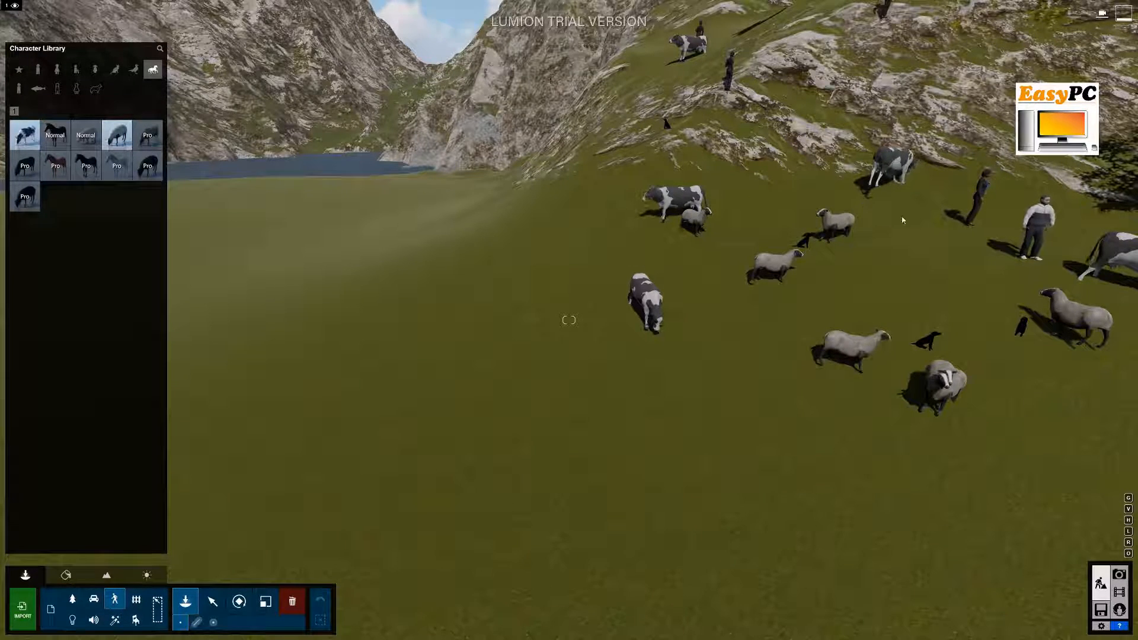